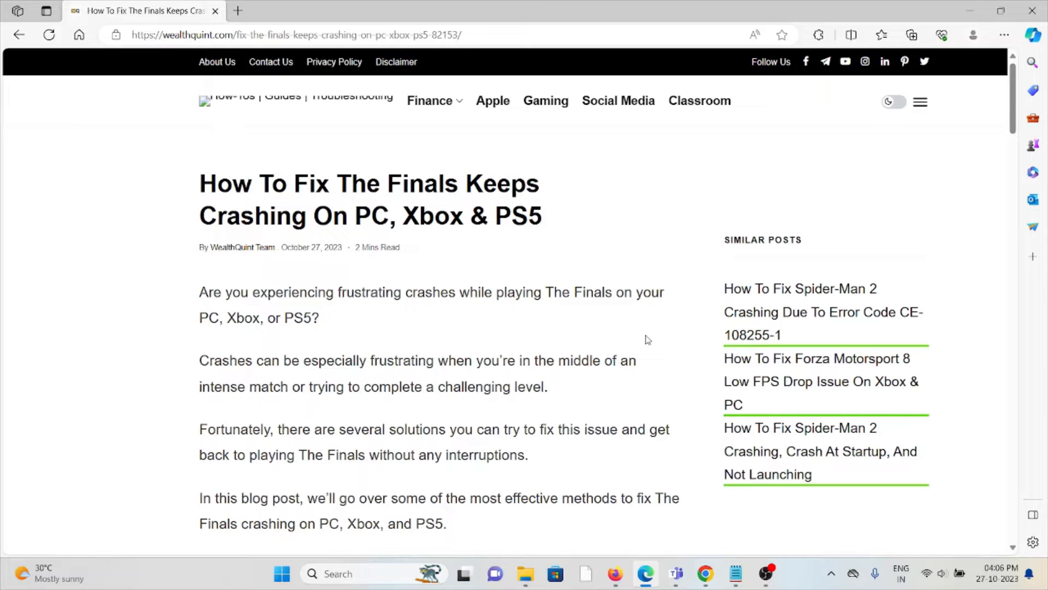
pyautogui.scroll(-3)
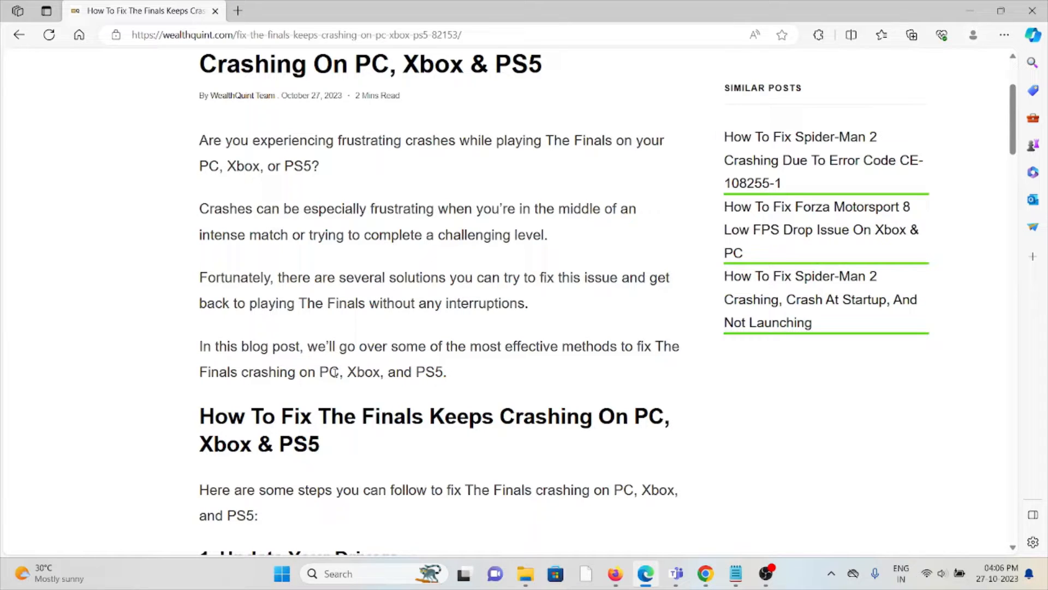
pyautogui.scroll(-3)
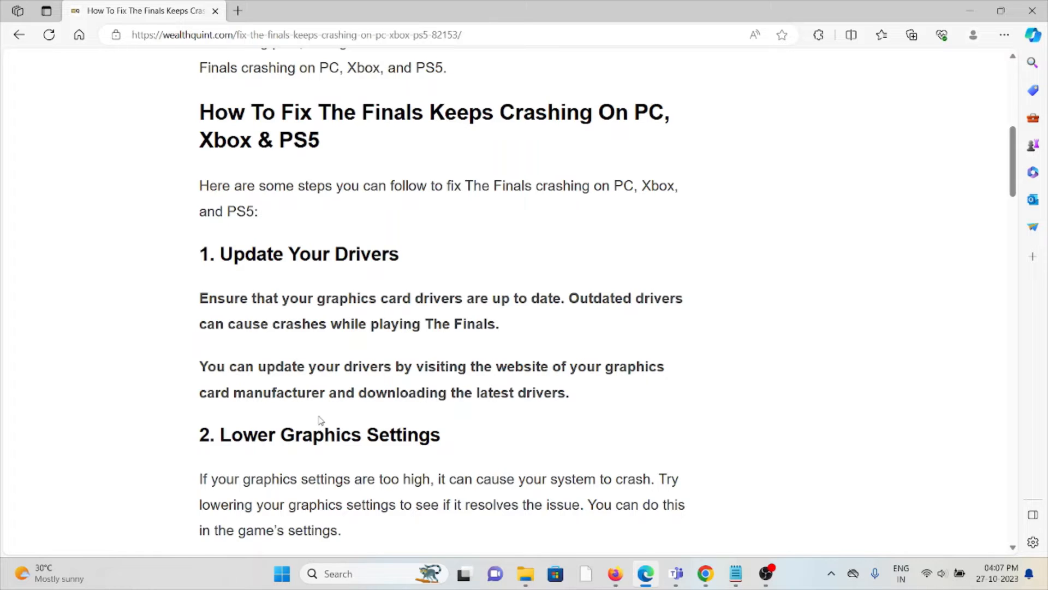
pyautogui.scroll(-3)
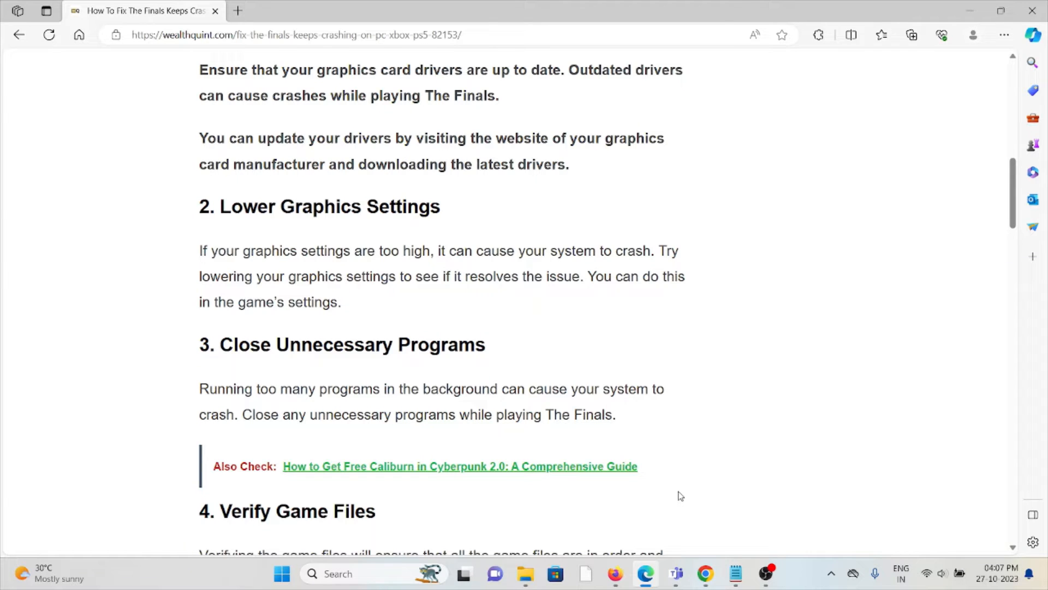
pyautogui.moveTo(676, 464)
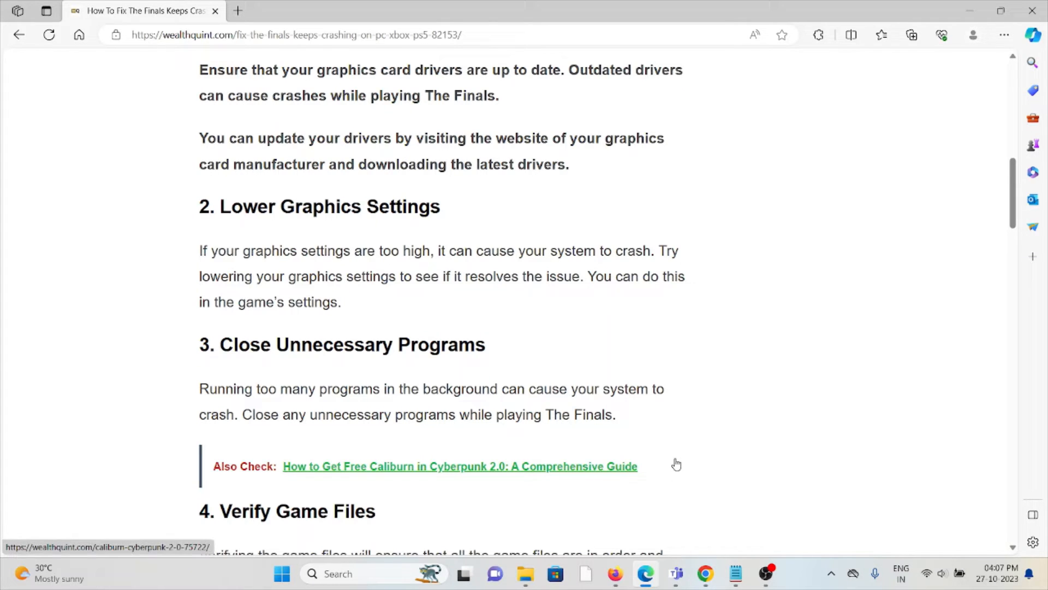
pyautogui.moveTo(689, 449)
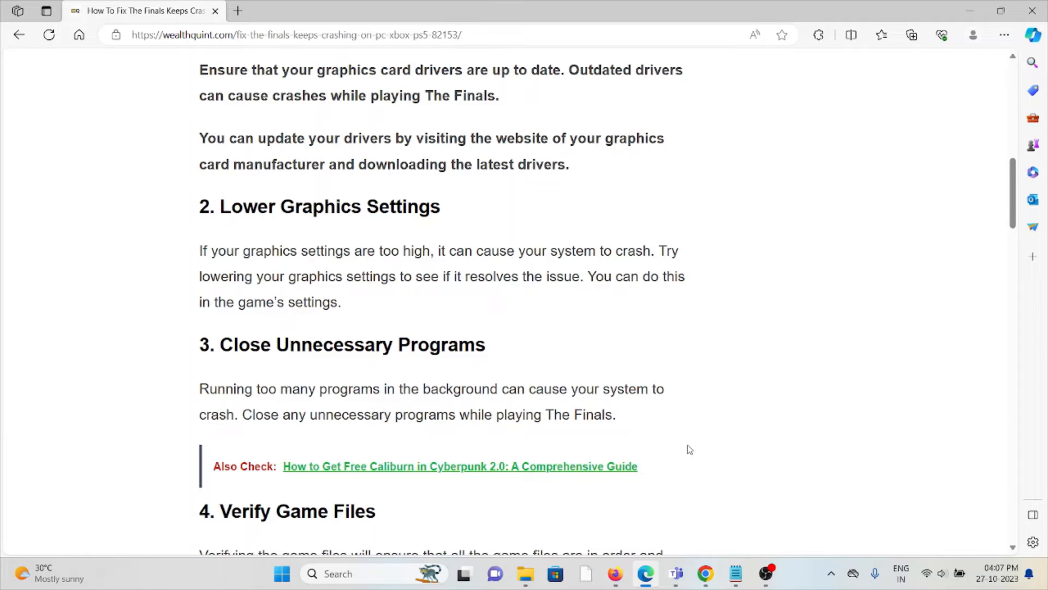
pyautogui.scroll(-3)
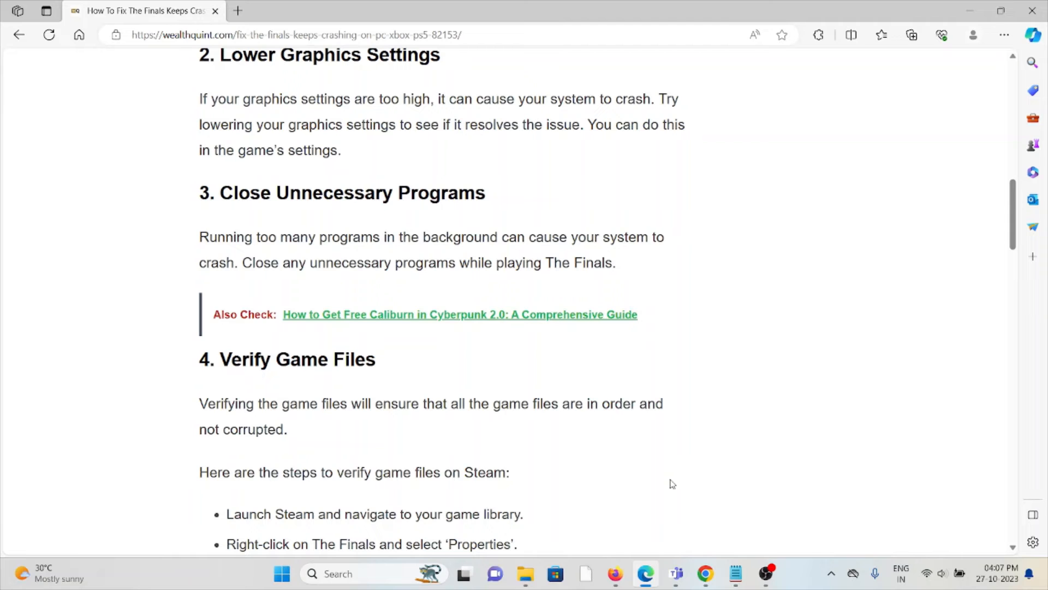
pyautogui.scroll(-3)
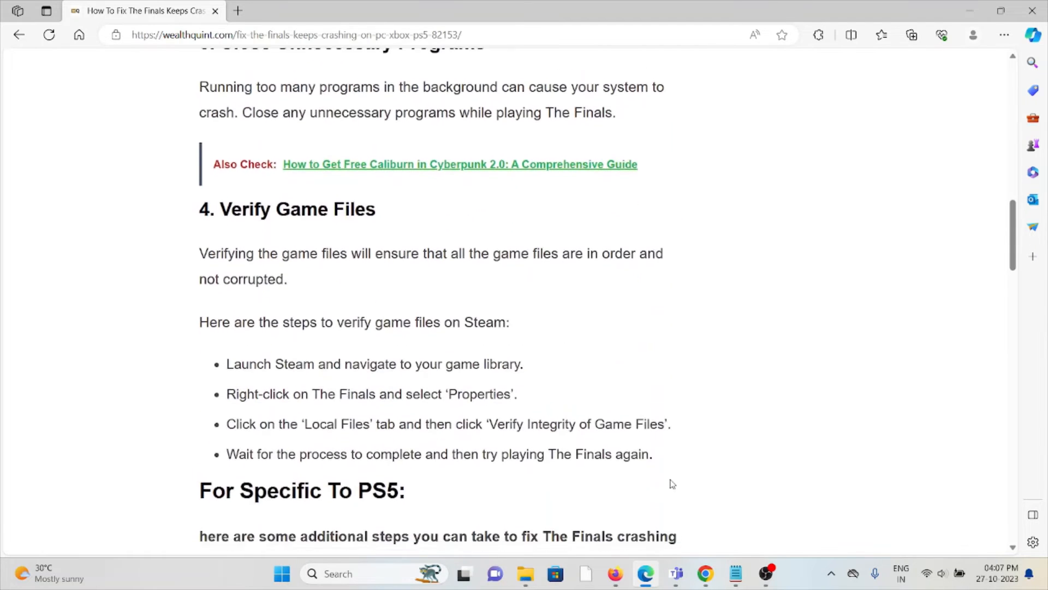
pyautogui.scroll(-3)
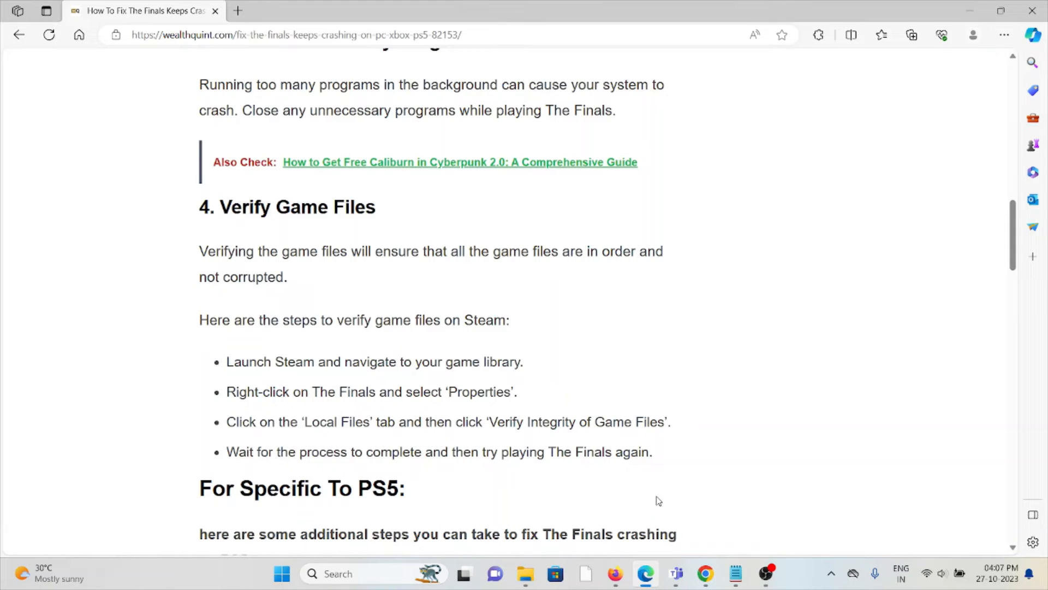
pyautogui.moveTo(665, 520)
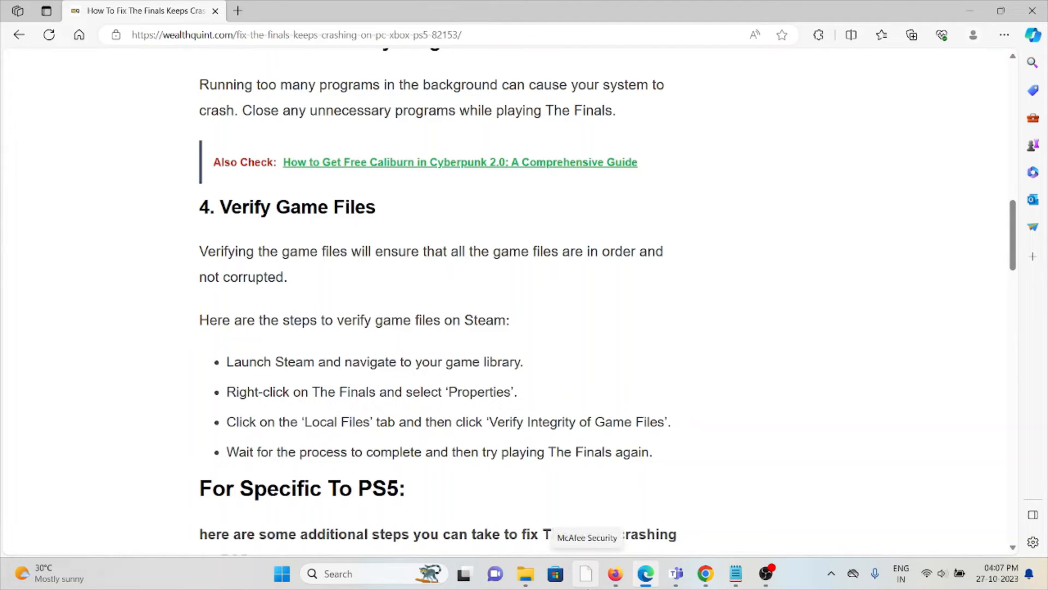
pyautogui.moveTo(526, 443)
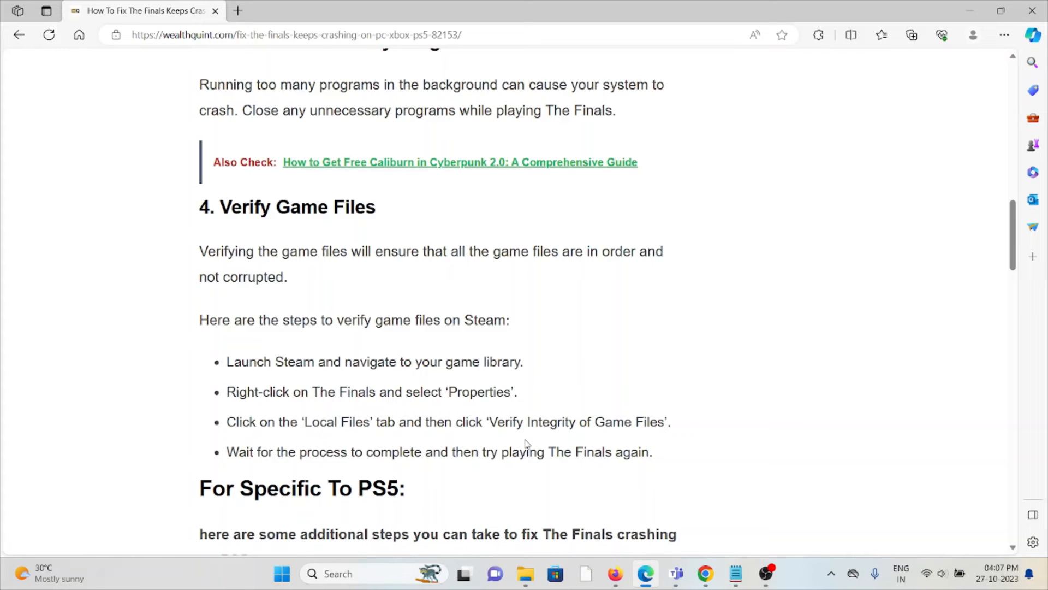
pyautogui.scroll(-3)
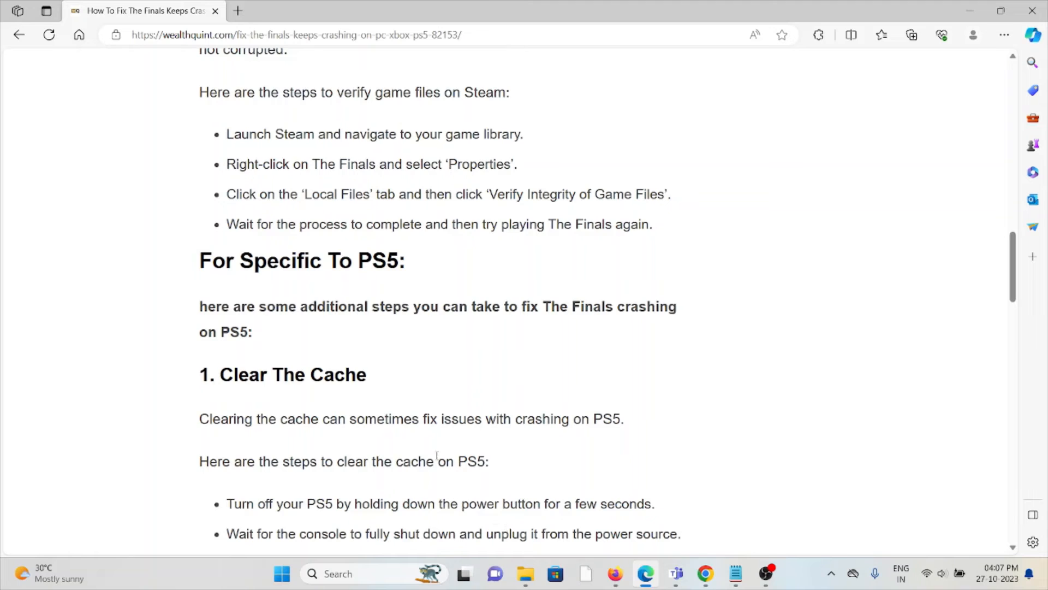
pyautogui.scroll(-3)
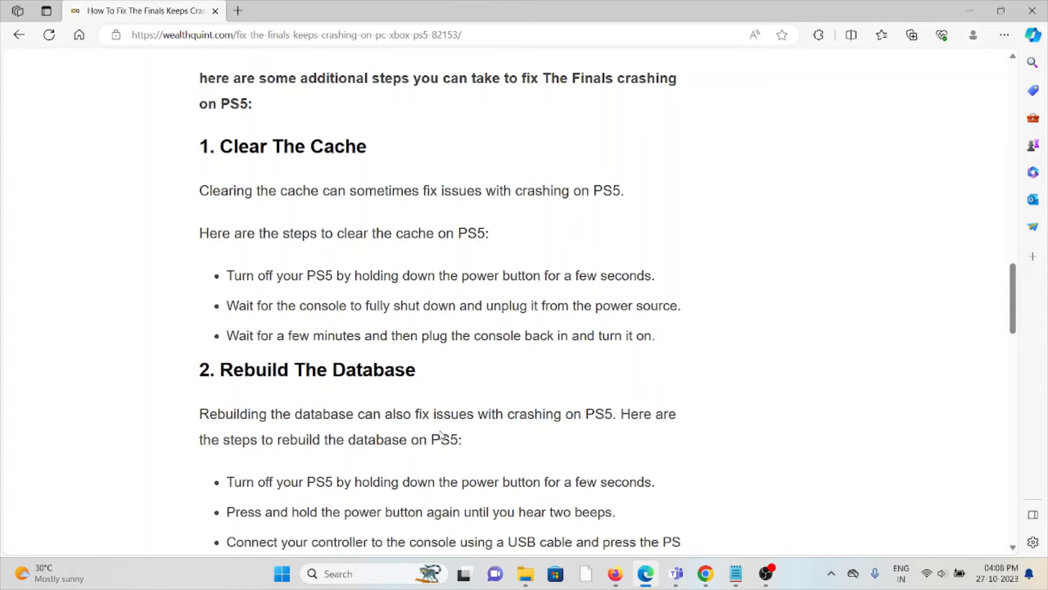
pyautogui.scroll(-3)
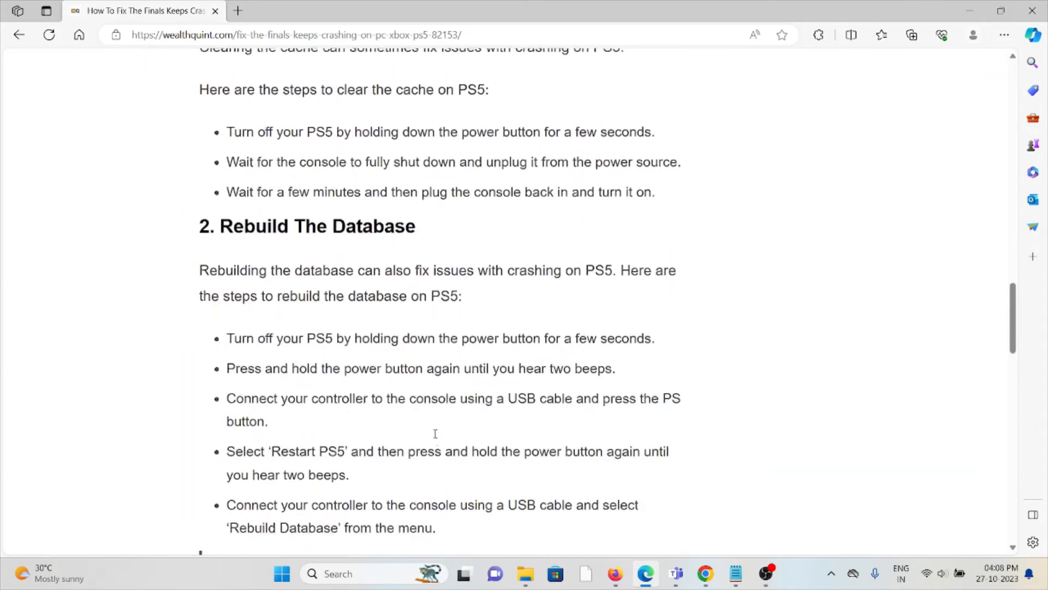
pyautogui.scroll(-3)
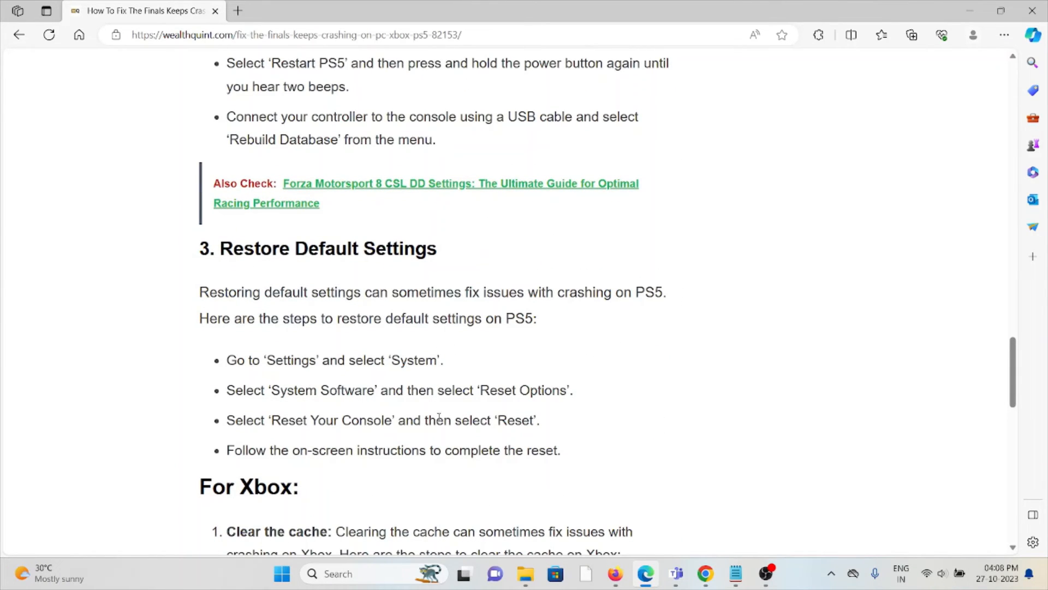
pyautogui.scroll(-3)
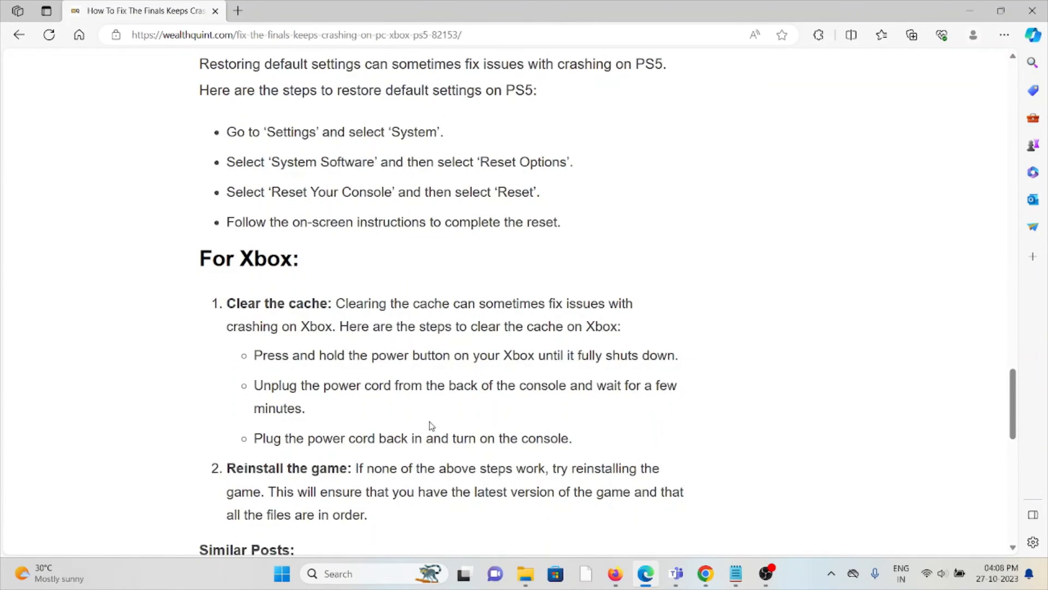
pyautogui.scroll(-3)
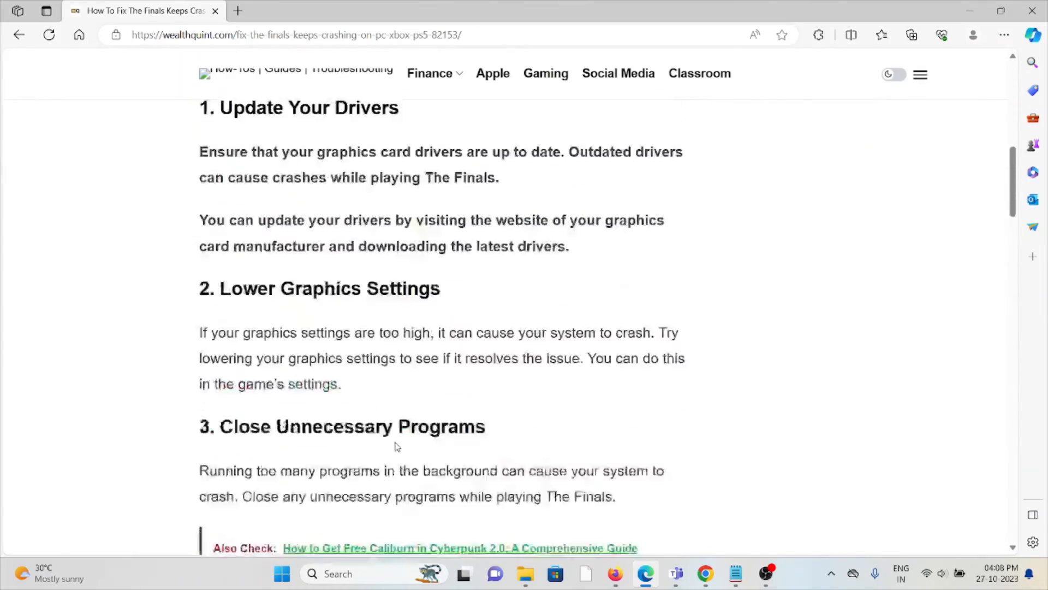
pyautogui.scroll(3)
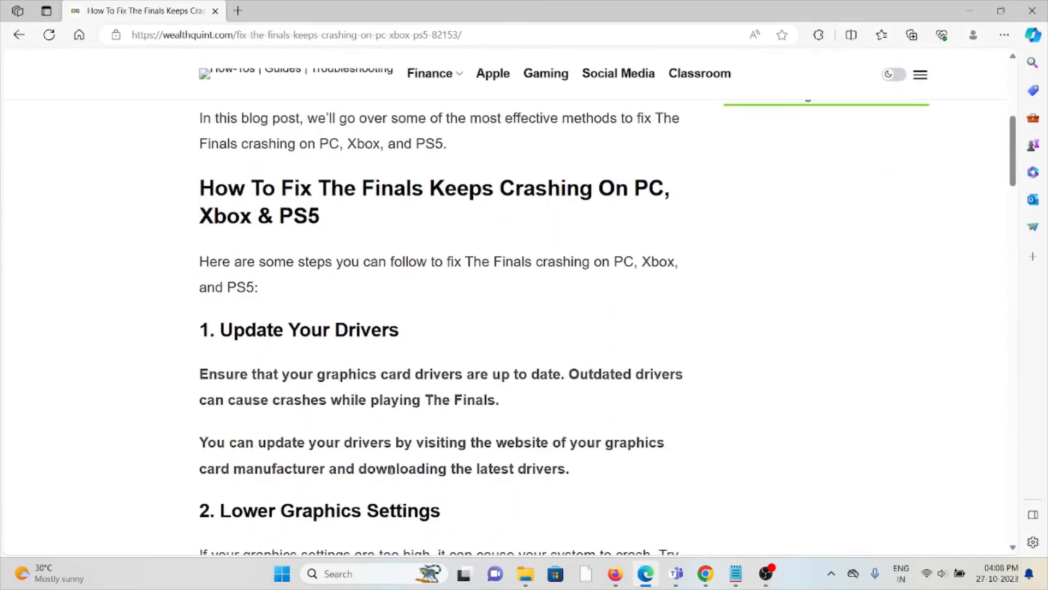
pyautogui.moveTo(377, 487)
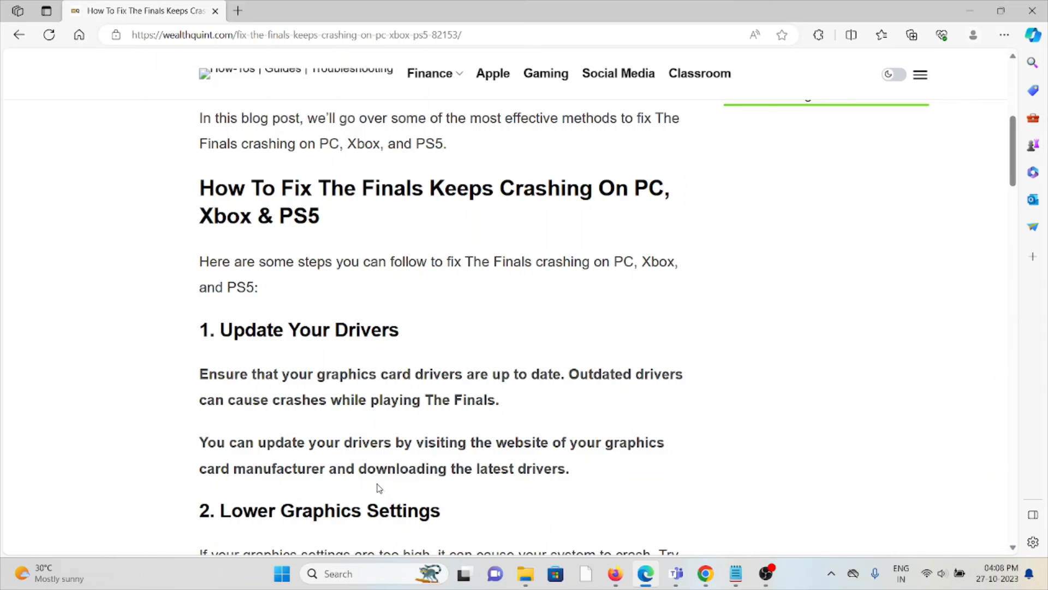